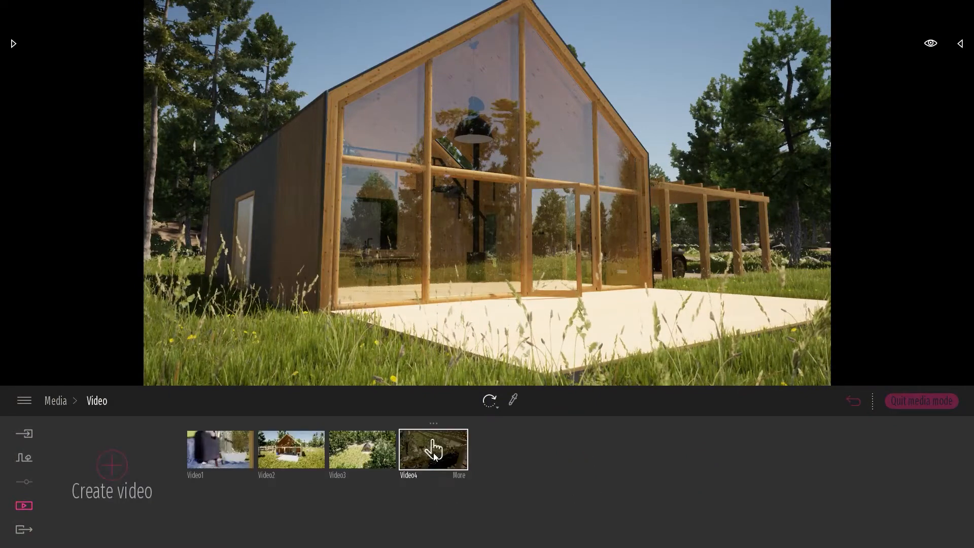
Open the Video4 thumbnail in Media > Video to reveal its four-part timeline.
double_click(433, 449)
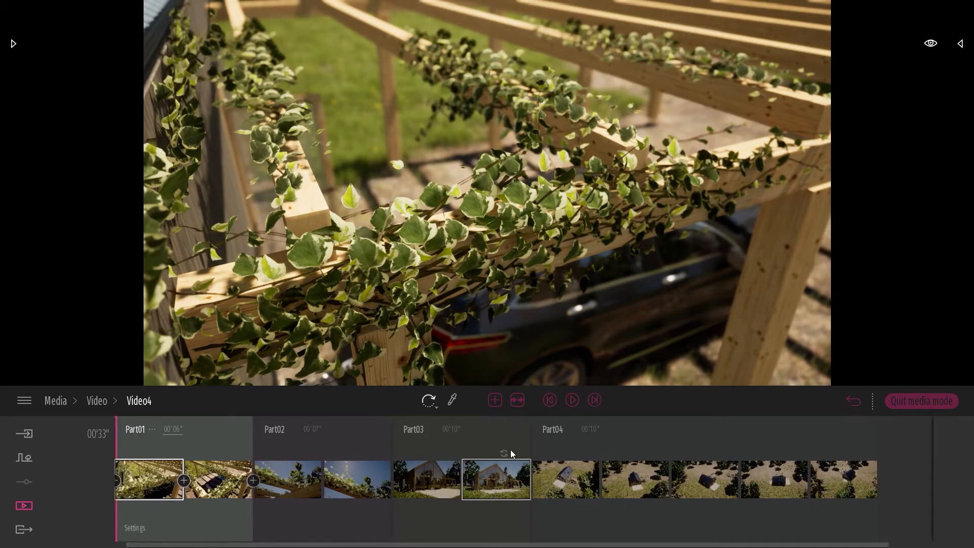
Show each part as one thumbnail and move the playhead from Part03 into Part04.
left_click(517, 400)
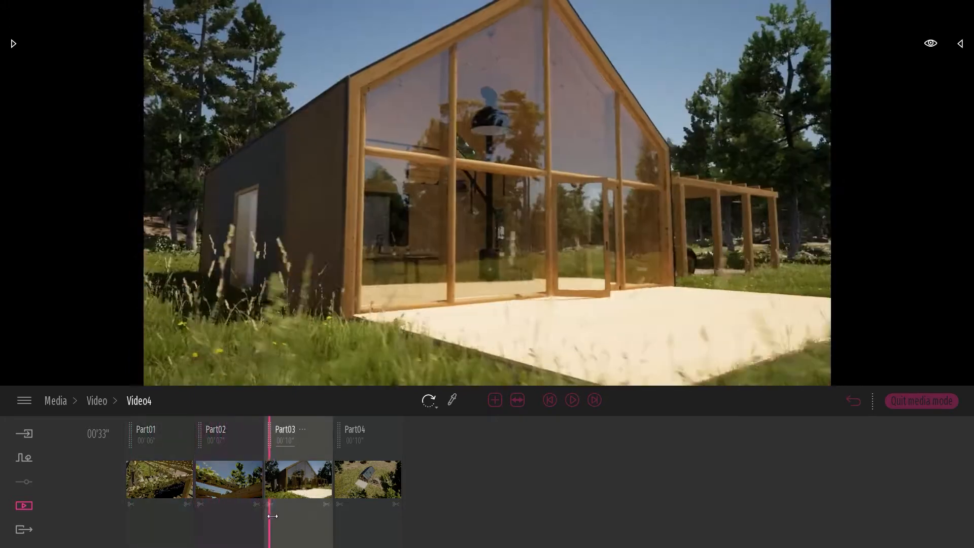
left_click_drag(269, 515, 299, 515)
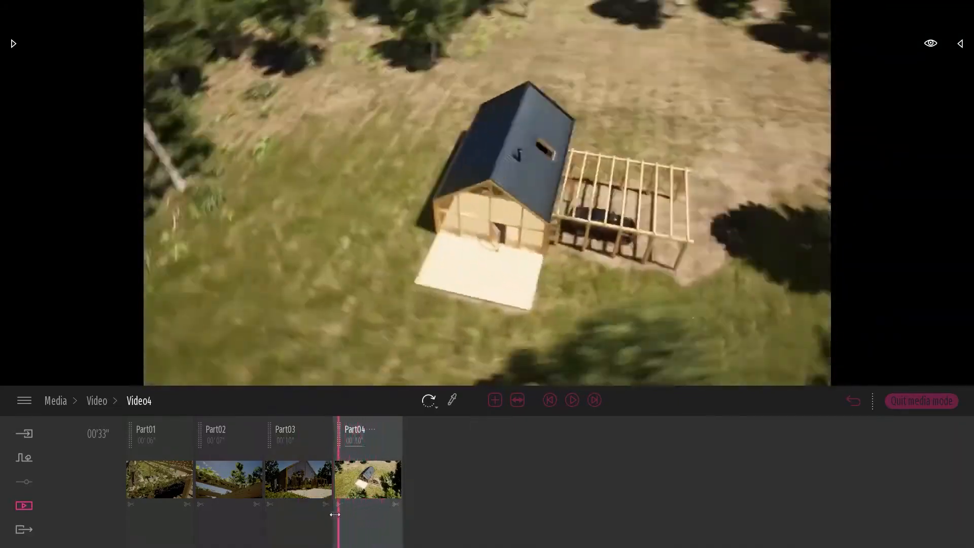
Go to the export section and clear the Video entry so it reads Empty instead of Video4.
left_click(24, 528)
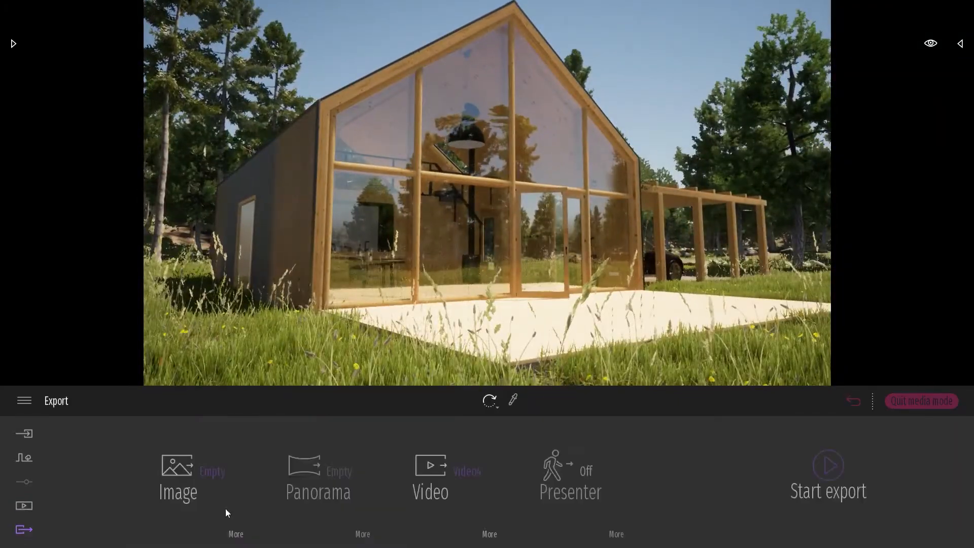
left_click(430, 475)
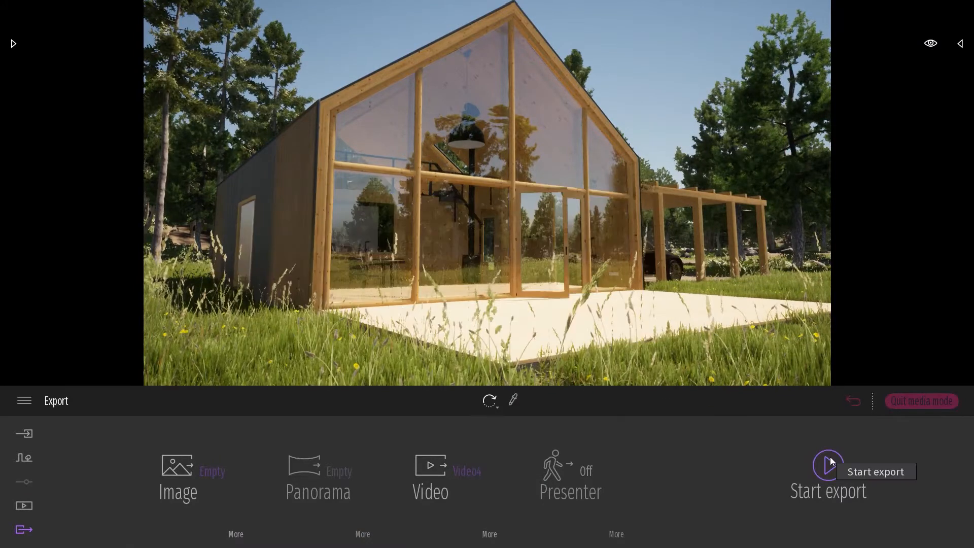
mouse_move(525, 440)
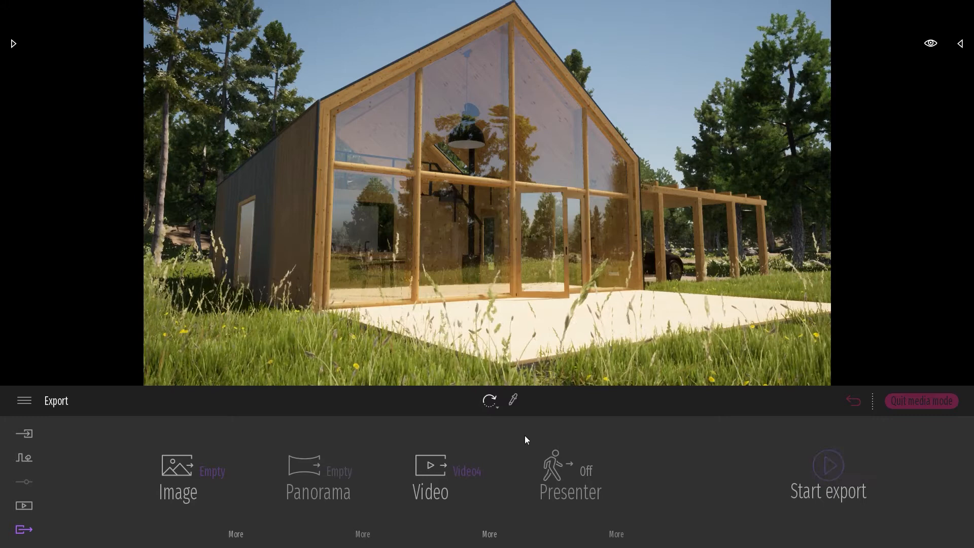
left_click(430, 478)
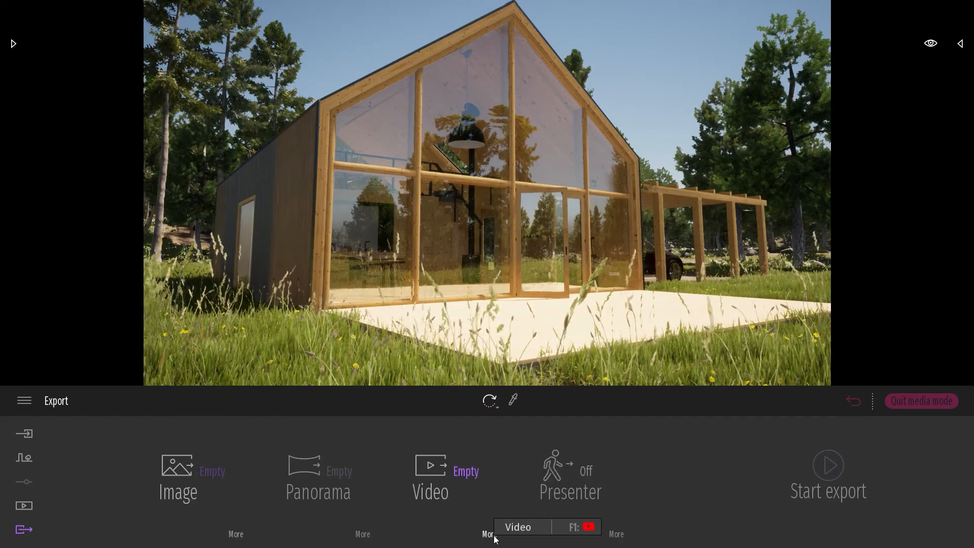
In the video export Clip settings, select Video4_Part03 as the only clip to export.
left_click(489, 534)
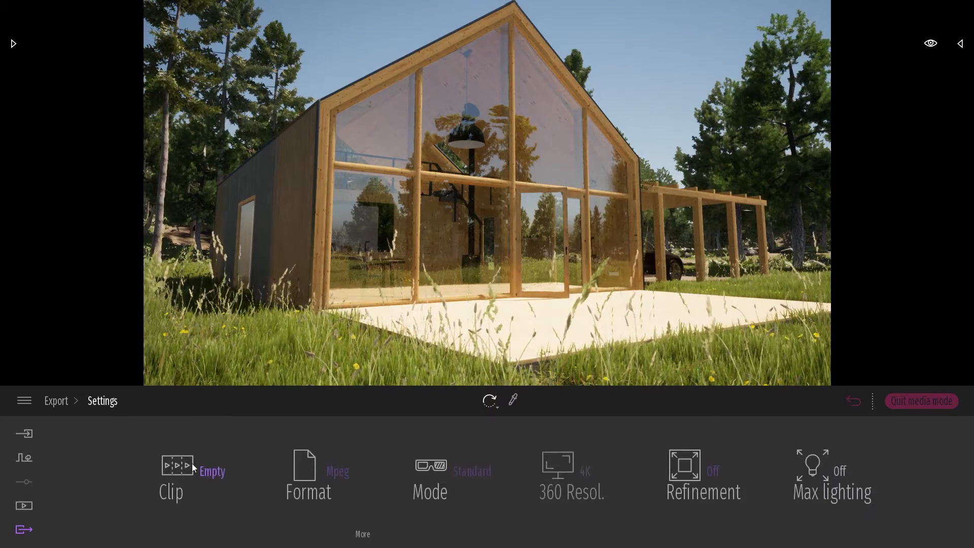
left_click(172, 478)
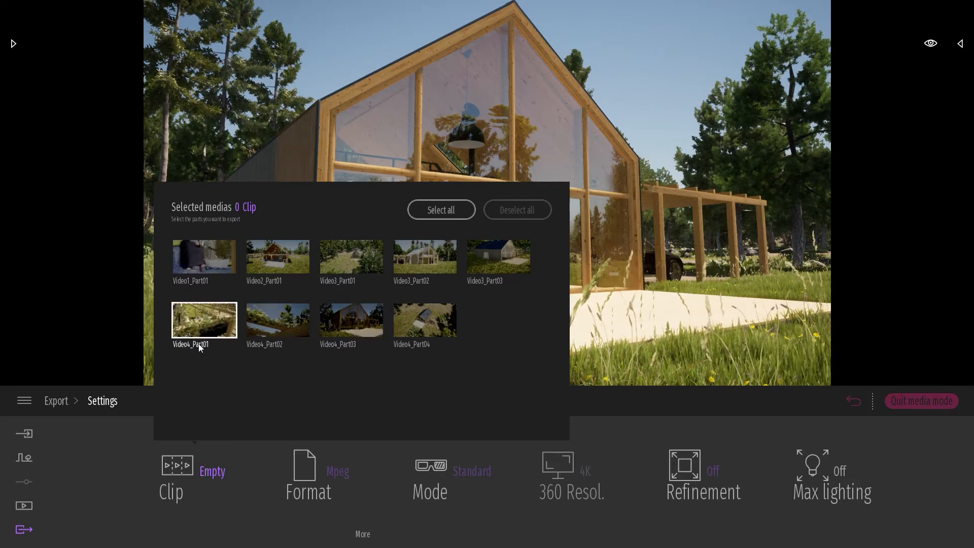
left_click(351, 320)
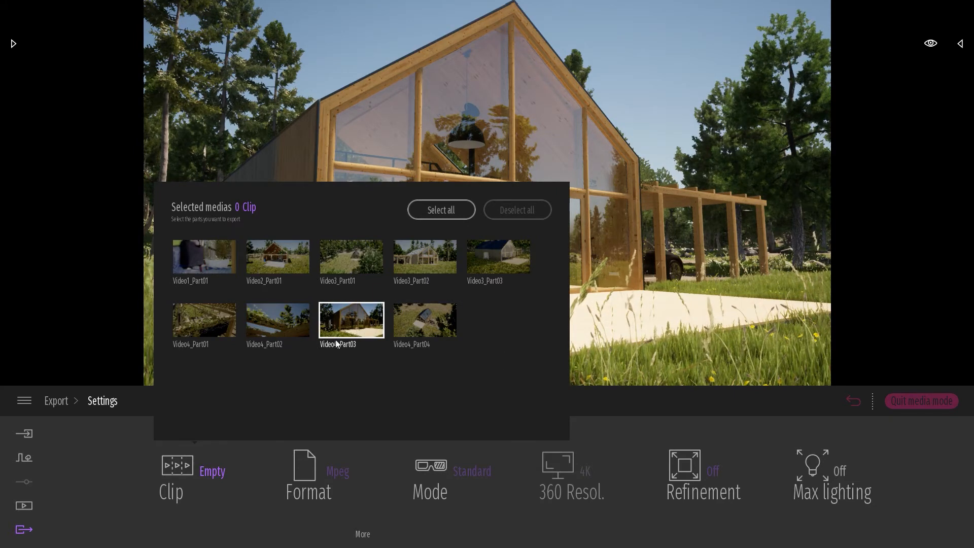
left_click(351, 320)
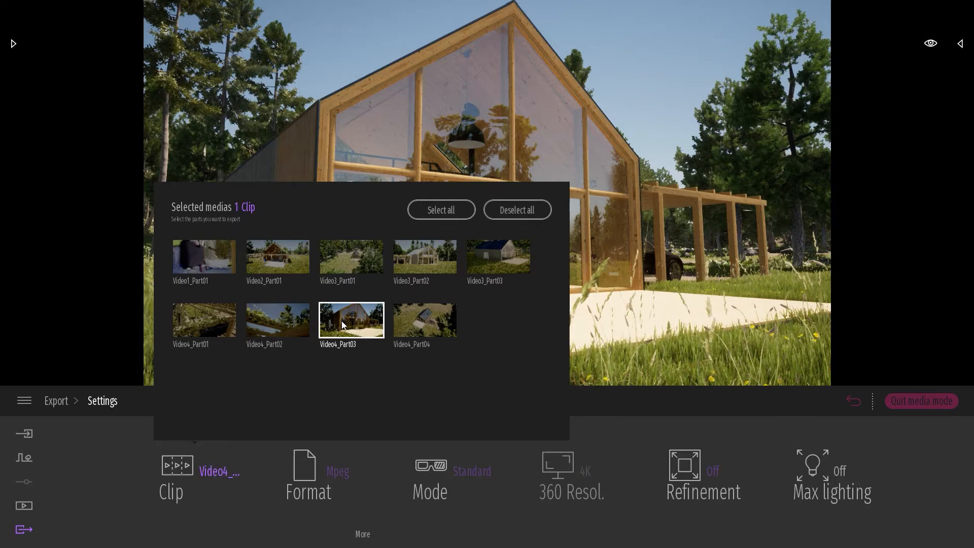